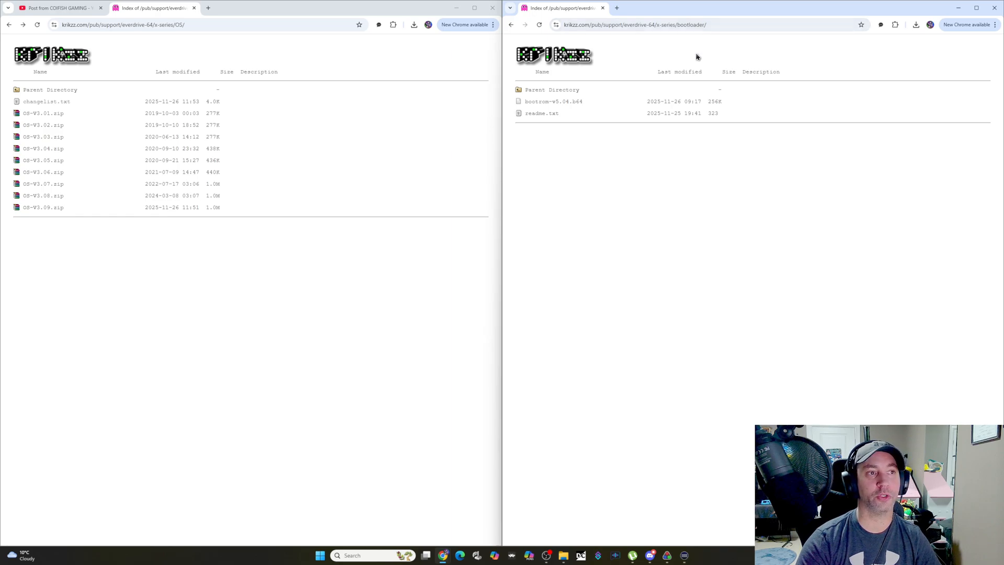
pyautogui.moveTo(49, 219)
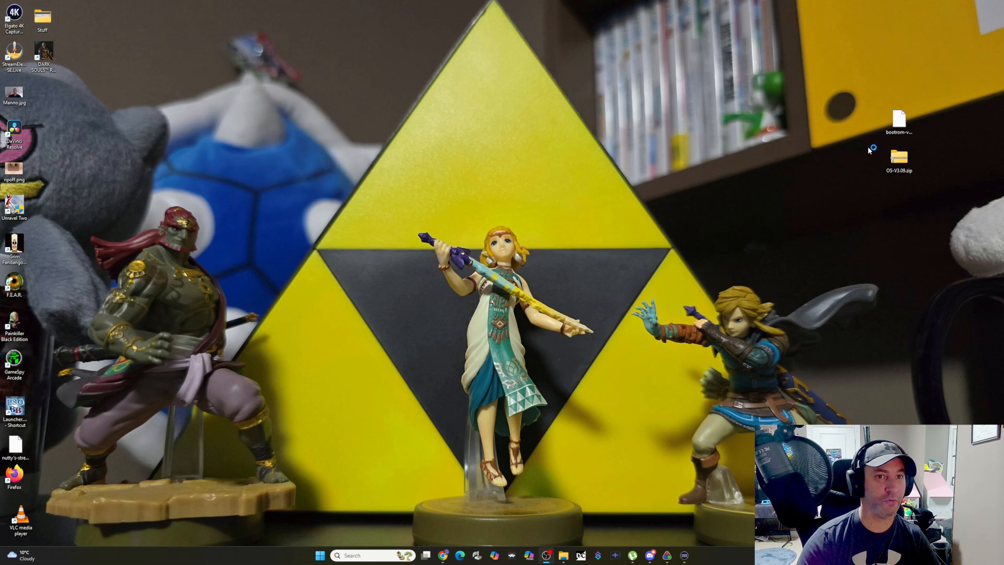
# Step: Copy the ED64 folder from OS-V3.09.zip onto ED64X7 (G:), replacing existing files
pyautogui.doubleClick(899, 157)
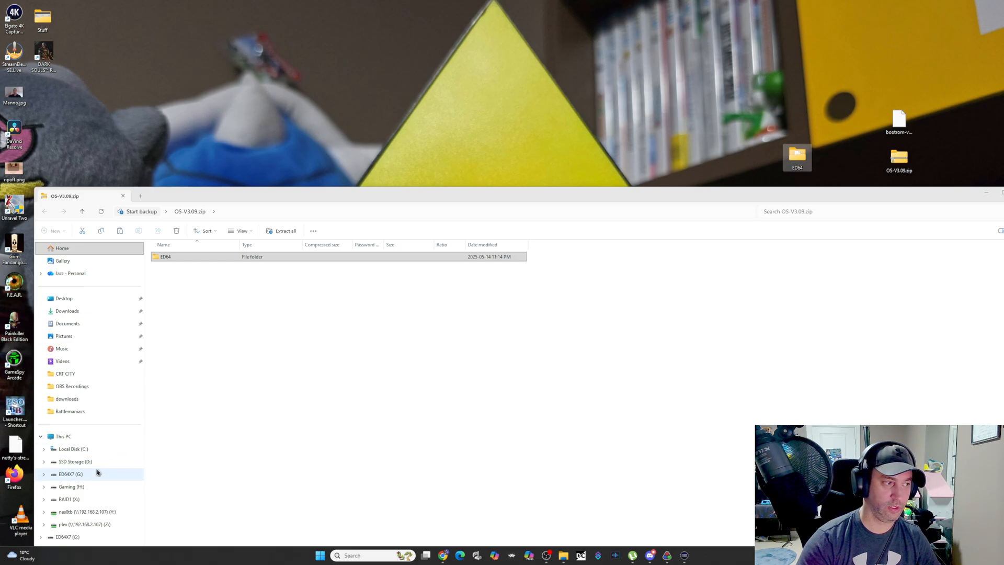
pyautogui.click(71, 474)
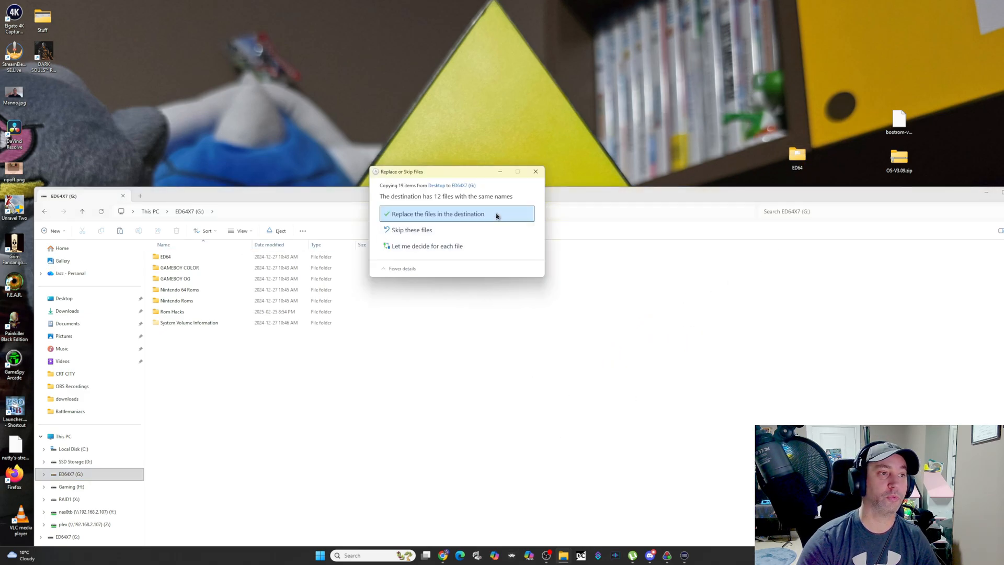
pyautogui.click(438, 213)
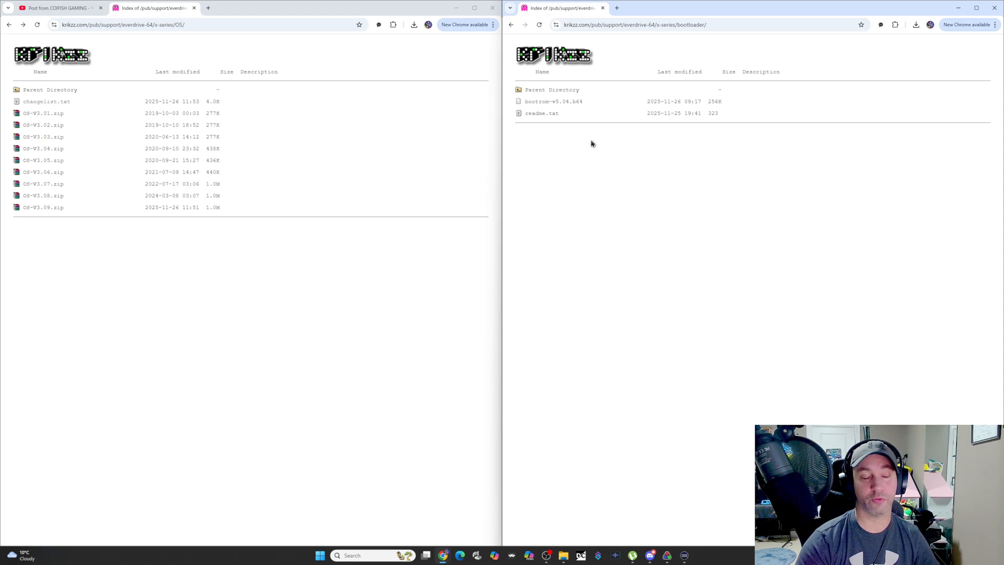
pyautogui.moveTo(569, 101)
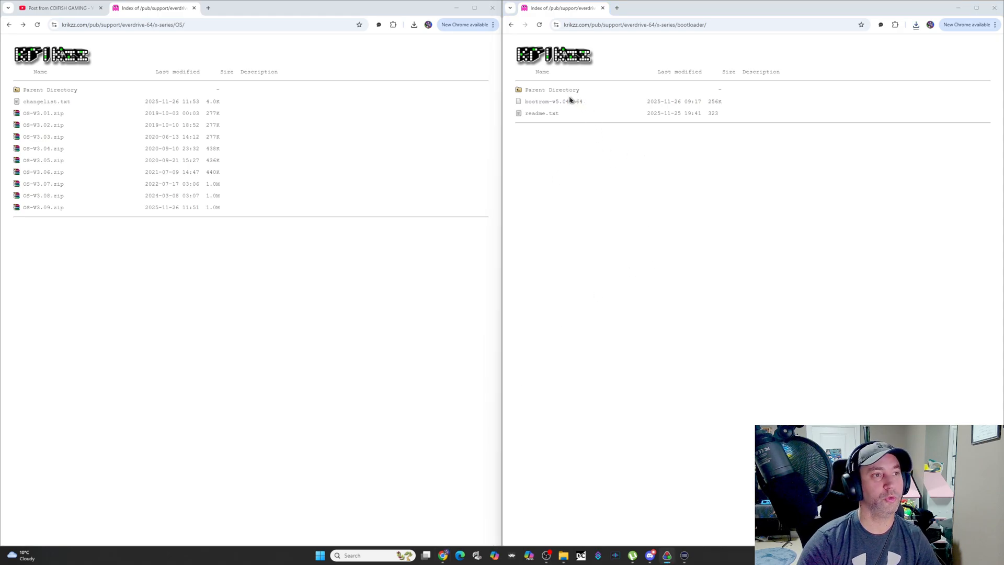
pyautogui.click(541, 114)
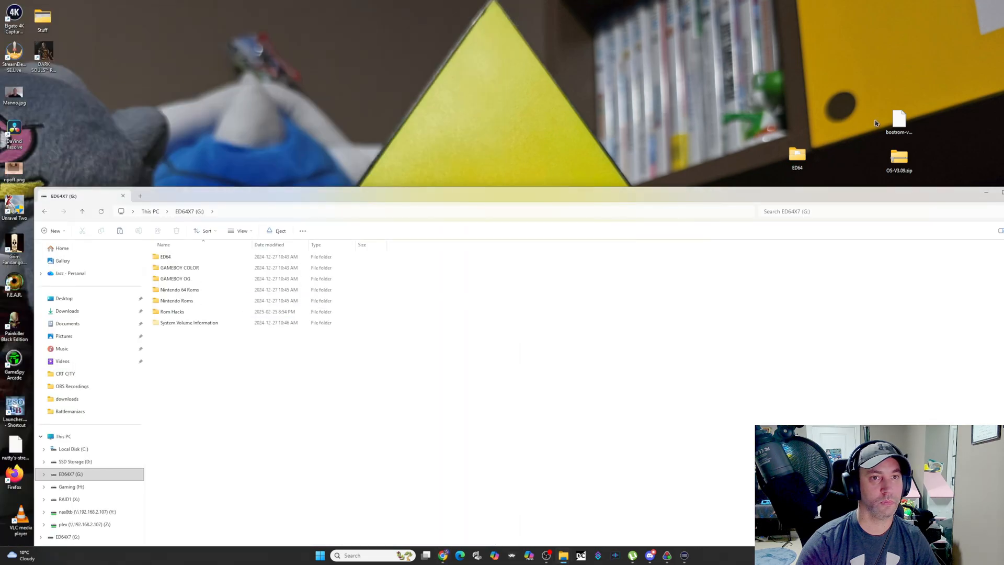
# Step: Drag bootrom-v5.04.b64 from the desktop into the root of drive ED64X7 (G:)
pyautogui.moveTo(899, 119); pyautogui.dragTo(195, 355)
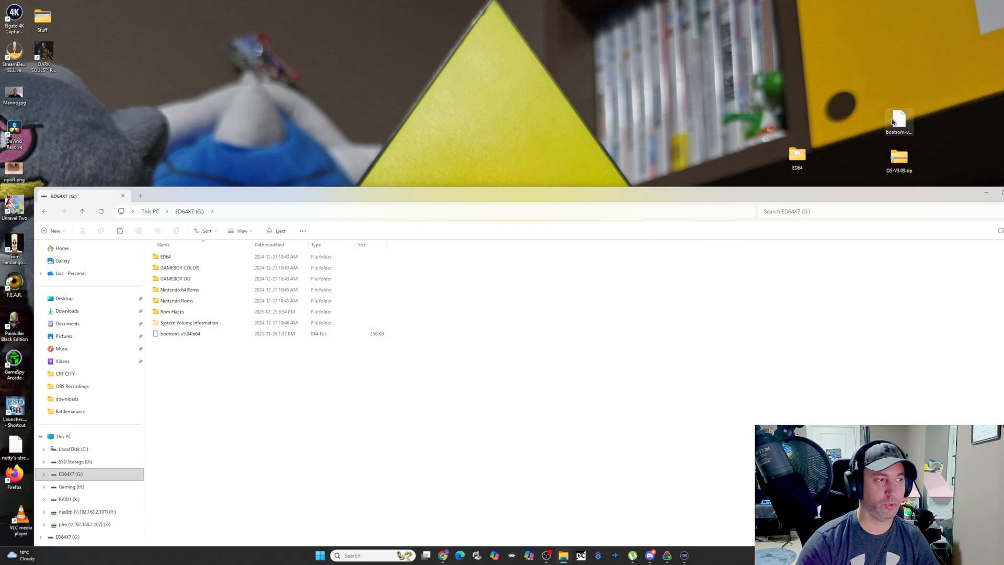
pyautogui.click(166, 256)
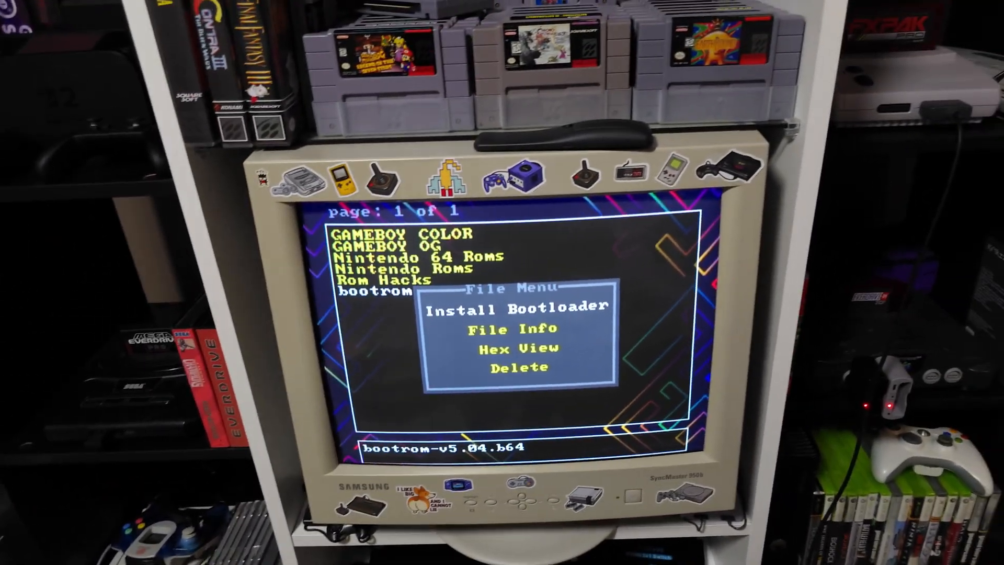
# Step: Choose Install Bootloader for bootrom-v5.04.b64 in the EverDrive 64 File Menu
pyautogui.click(519, 309)
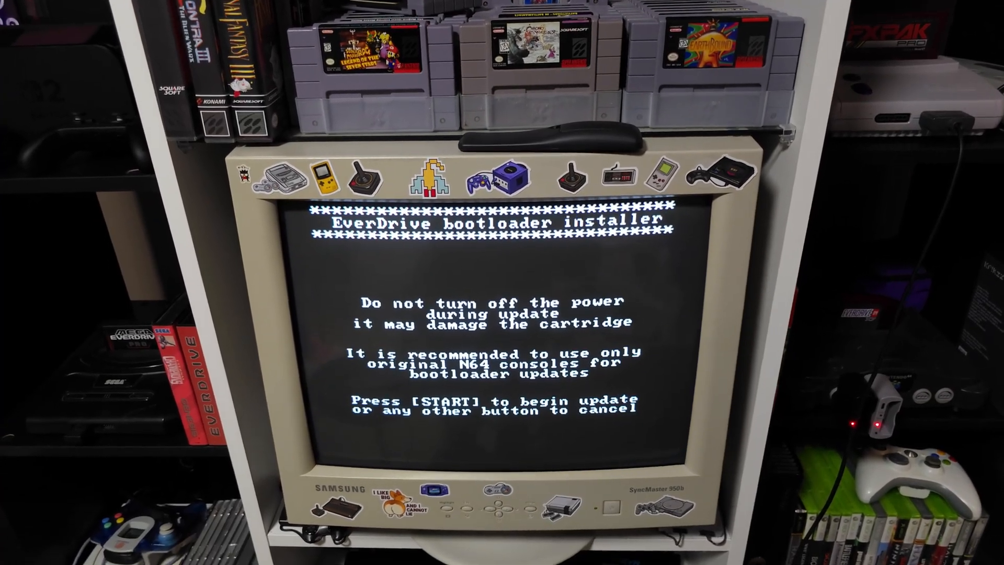